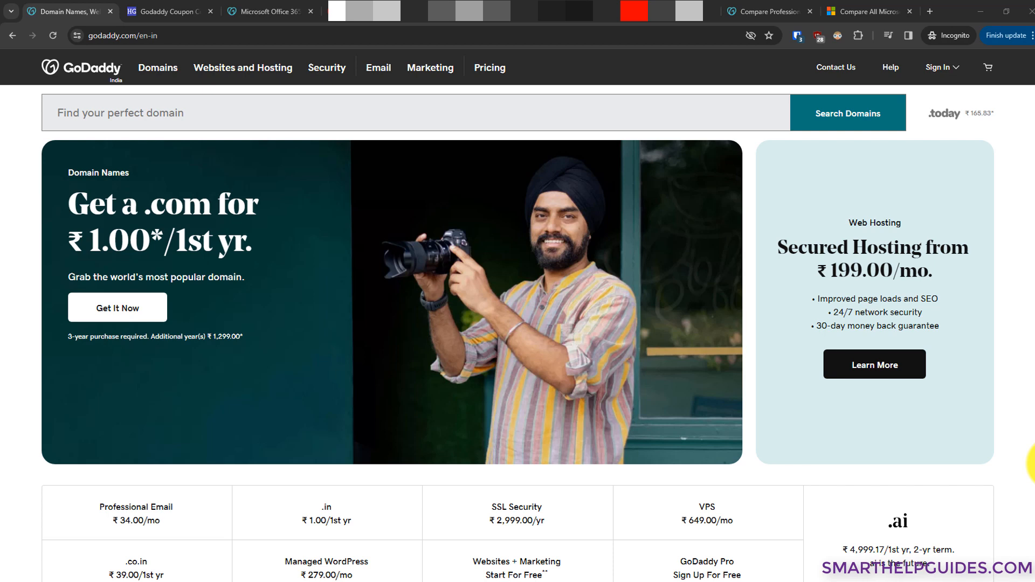
# Search GoDaddy for the domain name 'howtoshg'.
pyautogui.click(168, 11)
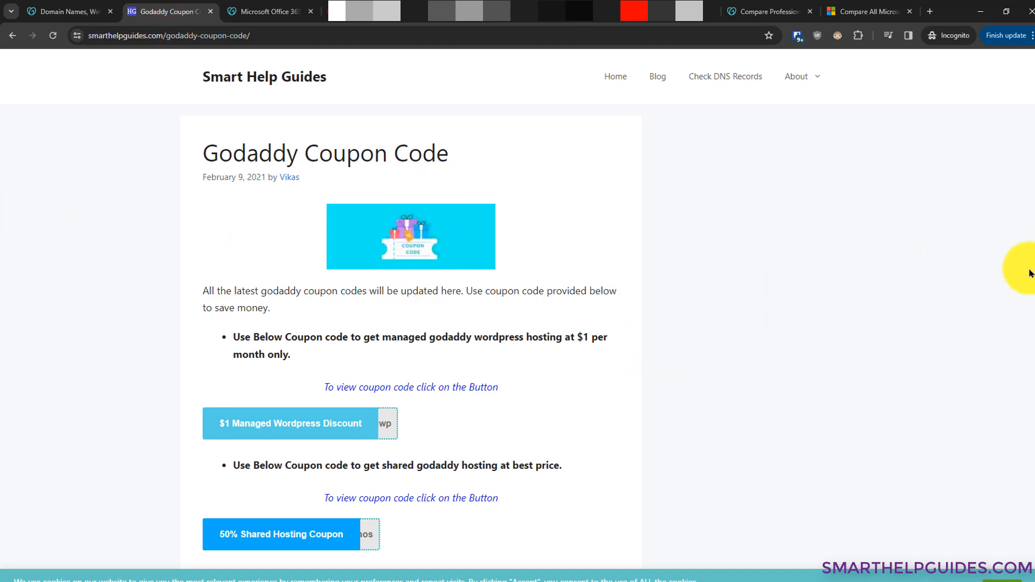
pyautogui.scroll(-3)
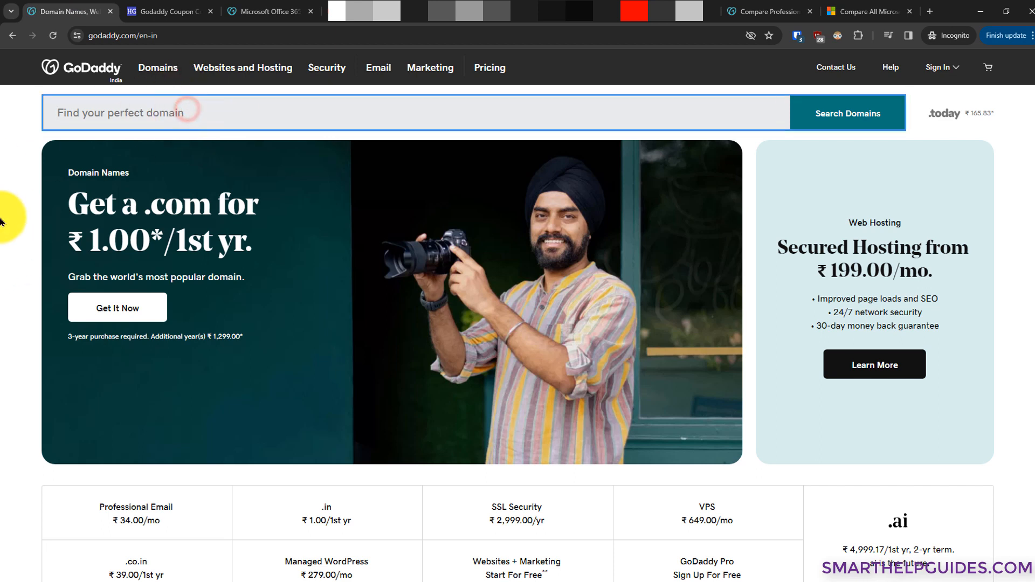
pyautogui.click(848, 113)
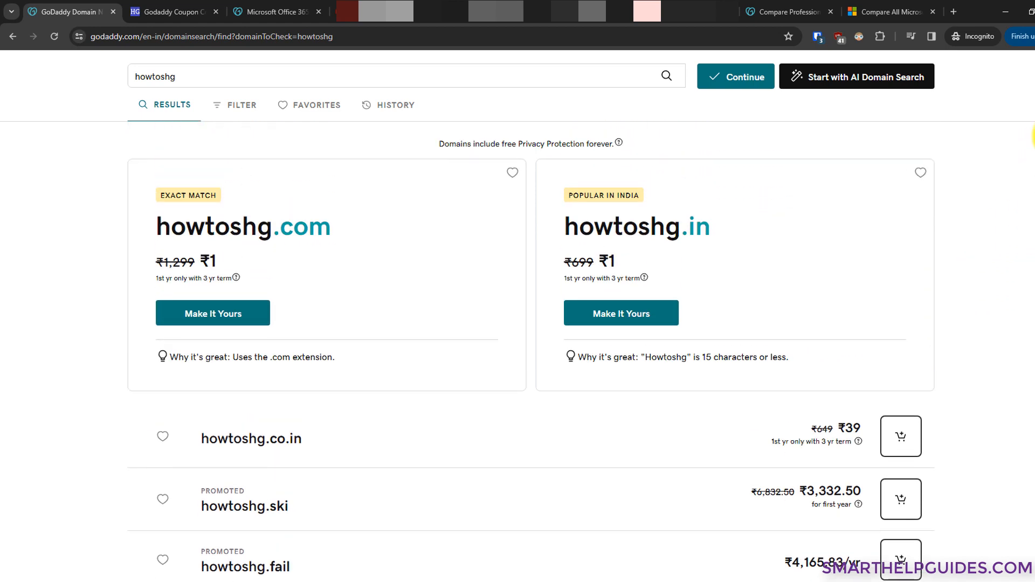
# Scroll the 'howtoshg' results until howtoshg.shop at ₹124.17 appears.
pyautogui.scroll(-3)
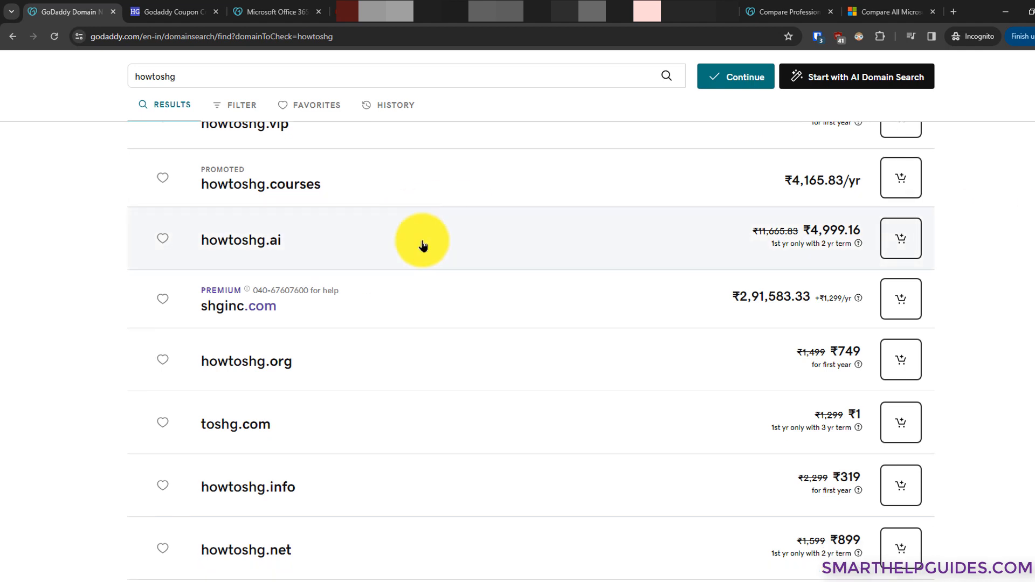
pyautogui.scroll(-3)
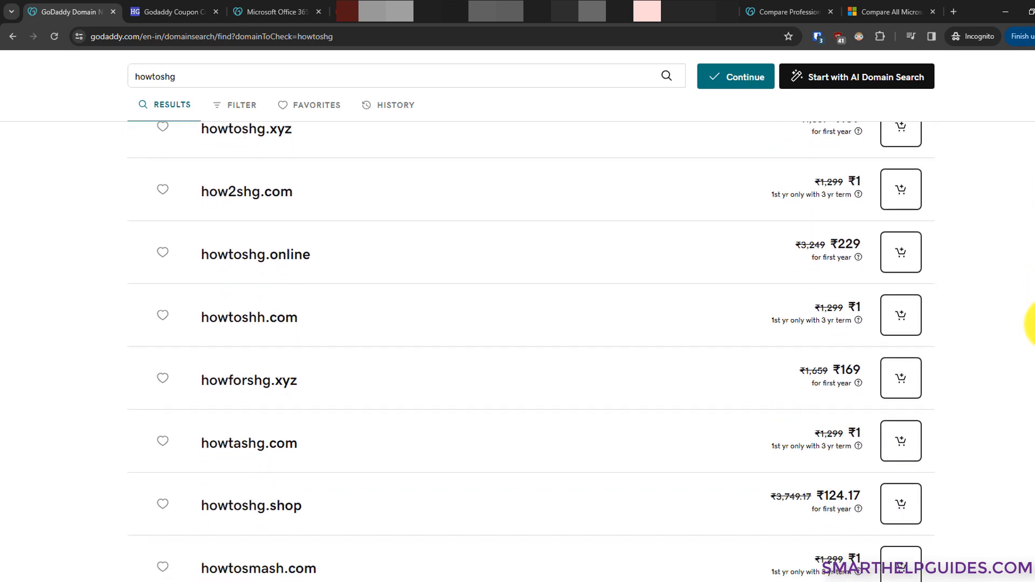
pyautogui.scroll(-3)
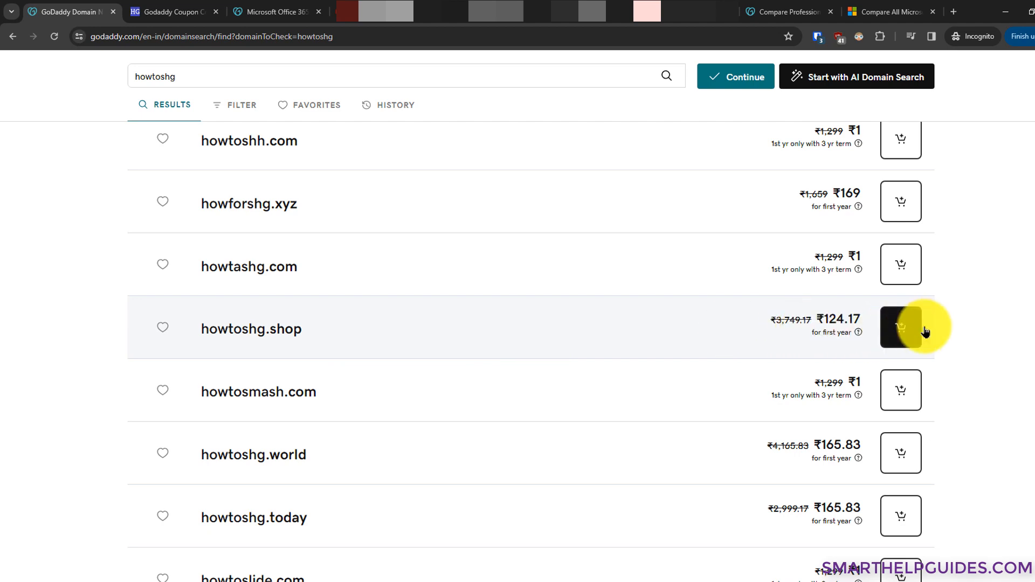
# Add howtoshg.shop to the cart and continue to domain protection.
pyautogui.click(900, 326)
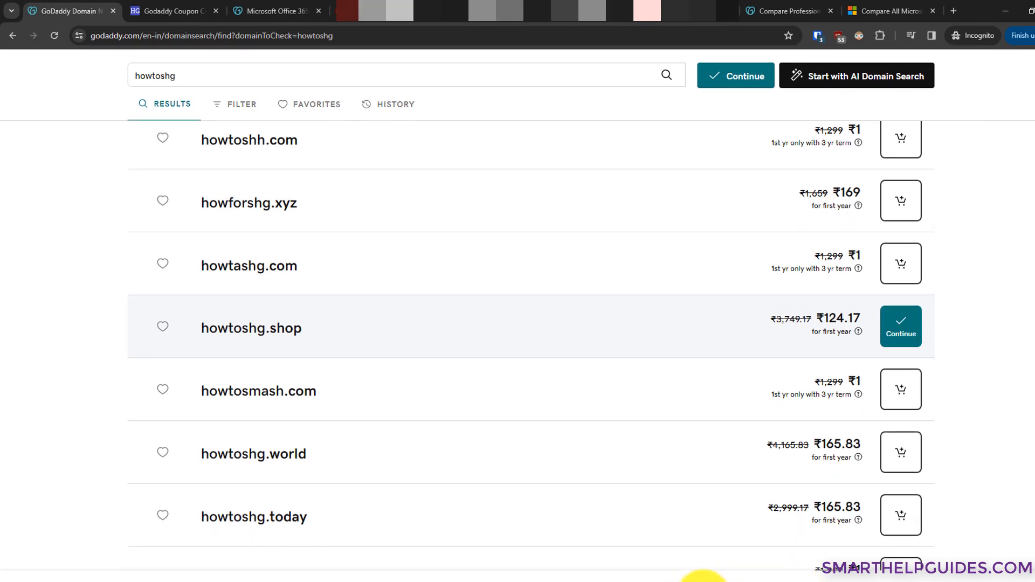
pyautogui.click(900, 326)
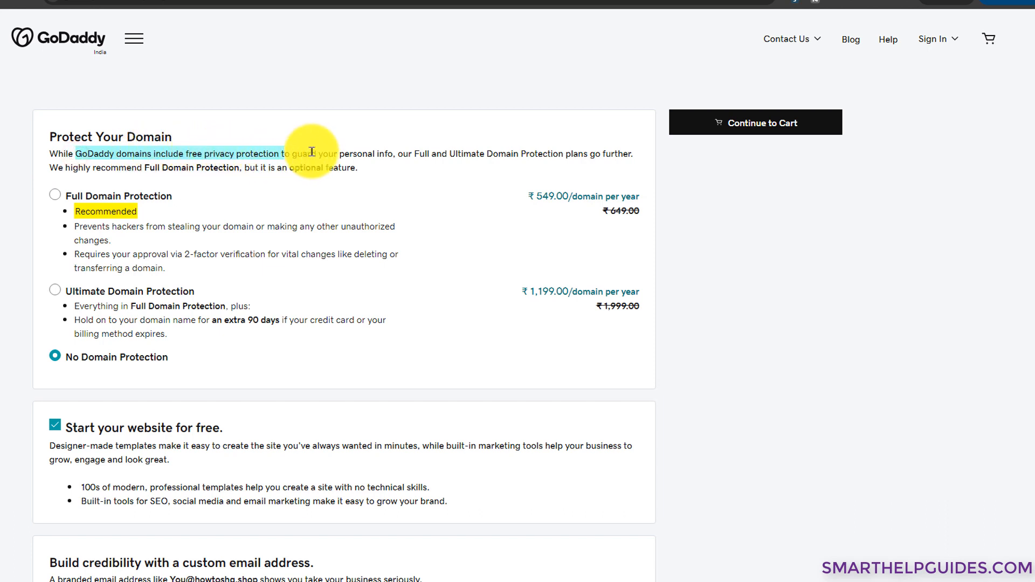
# Keep 'No Domain Protection' and continue to checkout.
pyautogui.click(755, 122)
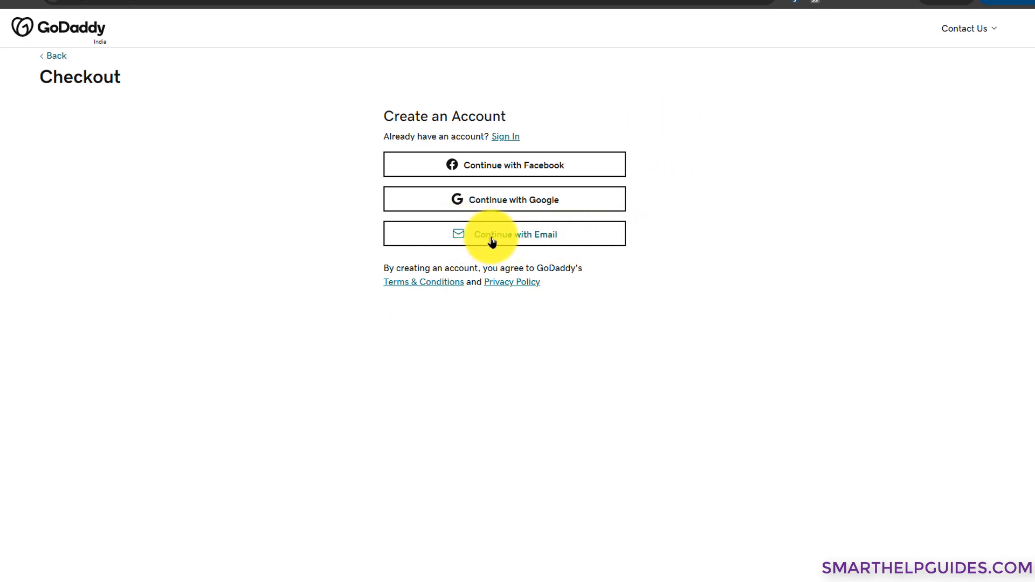
# Choose email sign-up and start entering the new account's email, username and password.
pyautogui.click(504, 233)
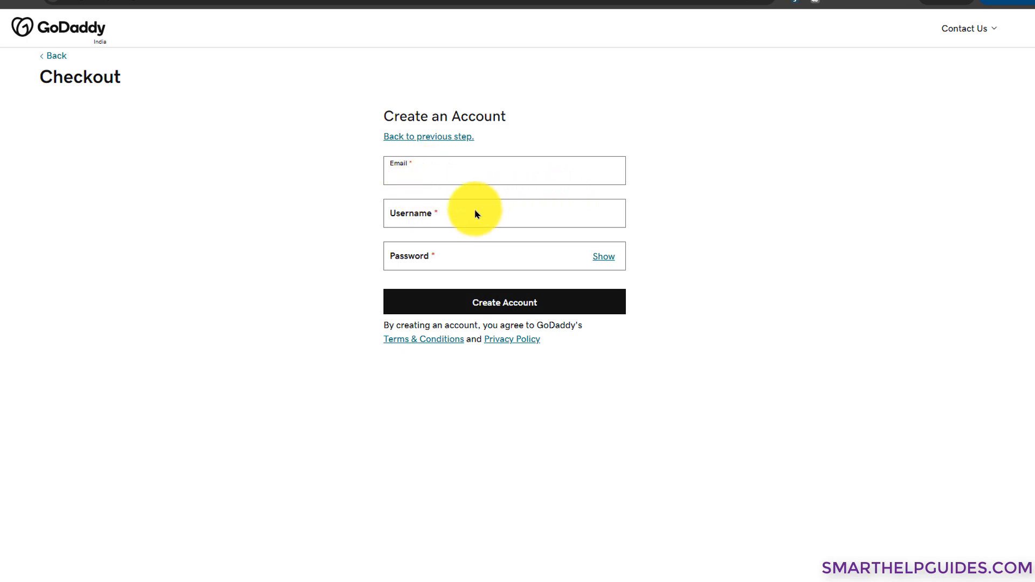
pyautogui.click(503, 302)
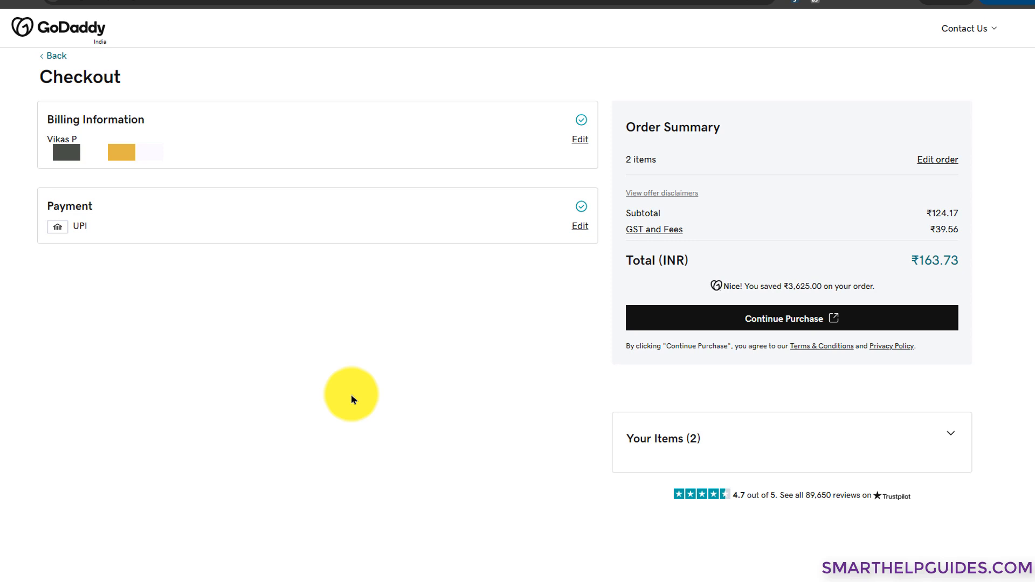
# Place the ₹163.73 order for howtoshg.shop.
pyautogui.click(792, 318)
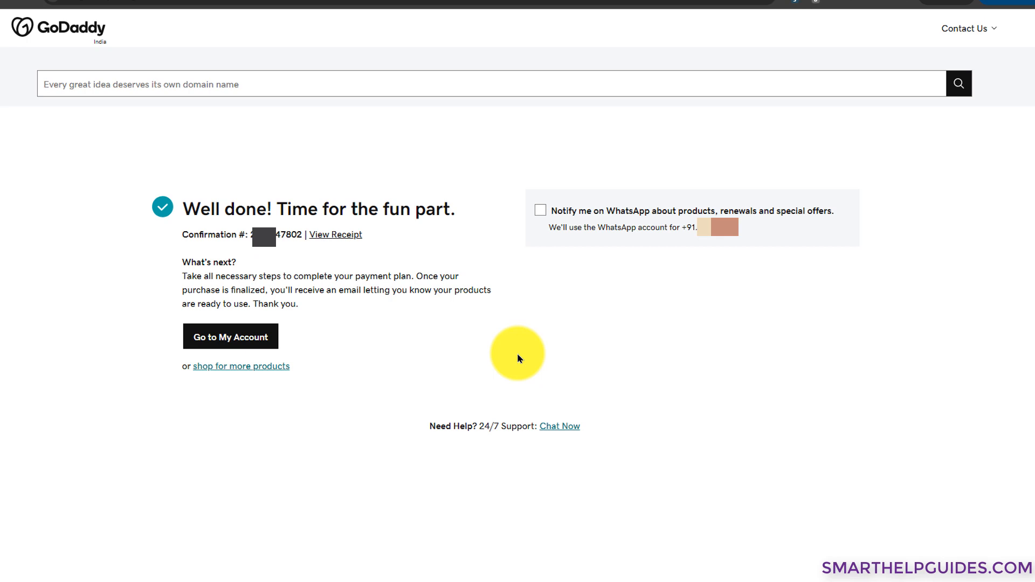
pyautogui.moveTo(244, 306)
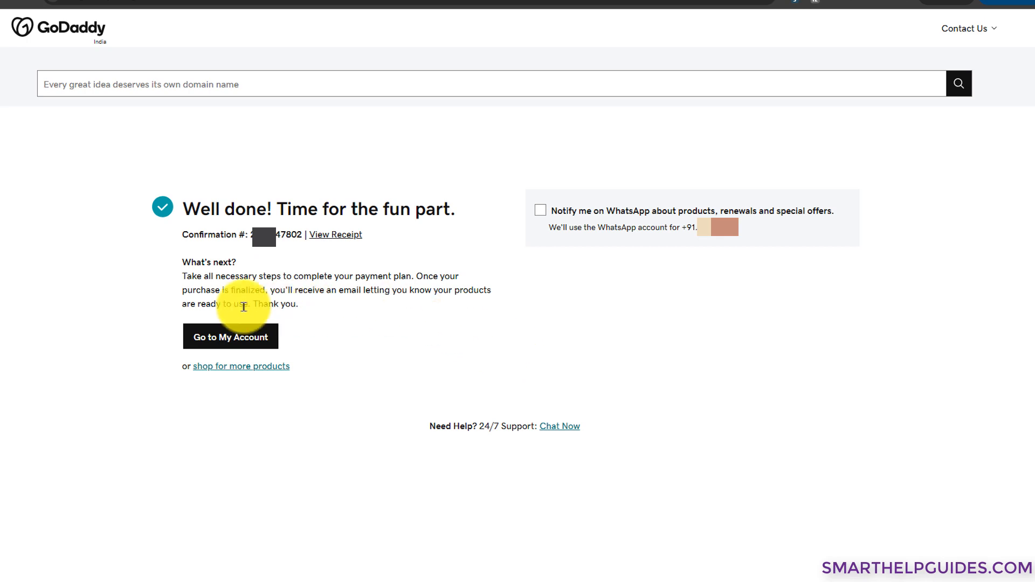
# Go to My Account from the order confirmation page.
pyautogui.click(230, 337)
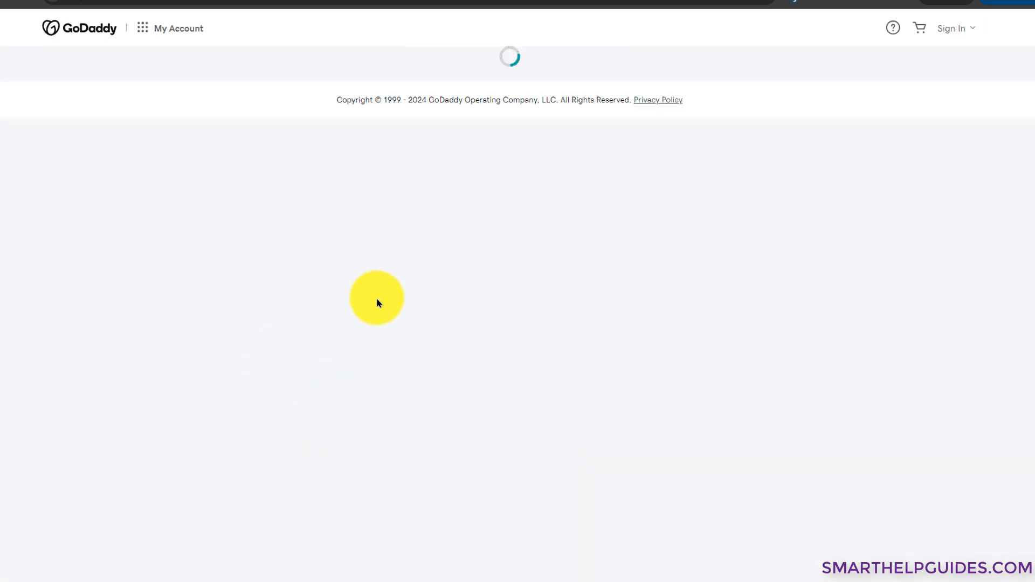